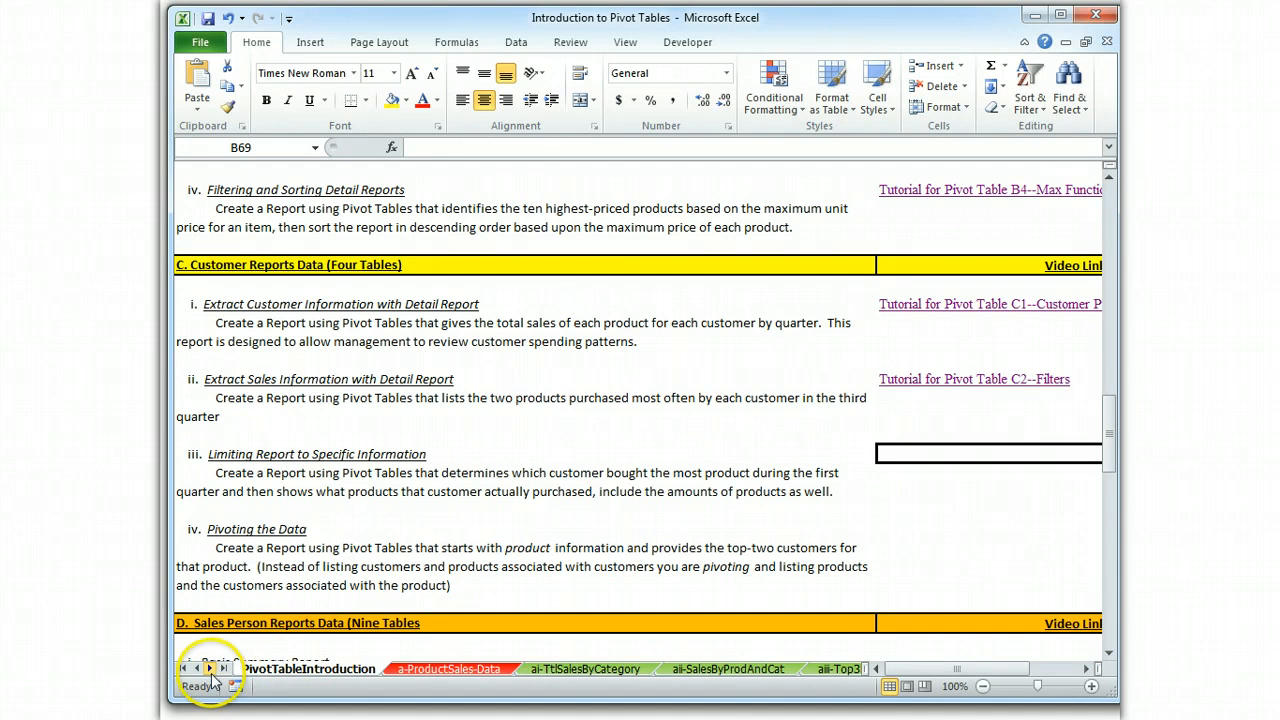
Switch to the c-CustomerReports-Data sheet and move to the Insert ribbon
click(210, 668)
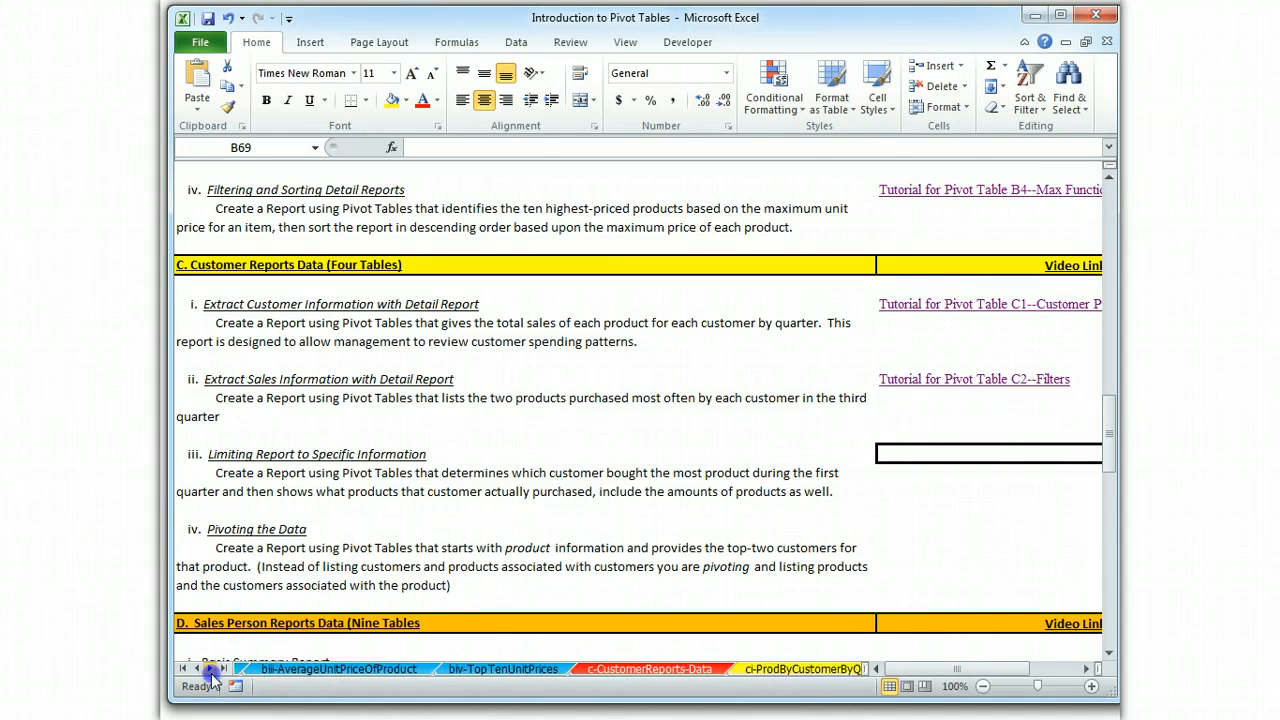
click(322, 668)
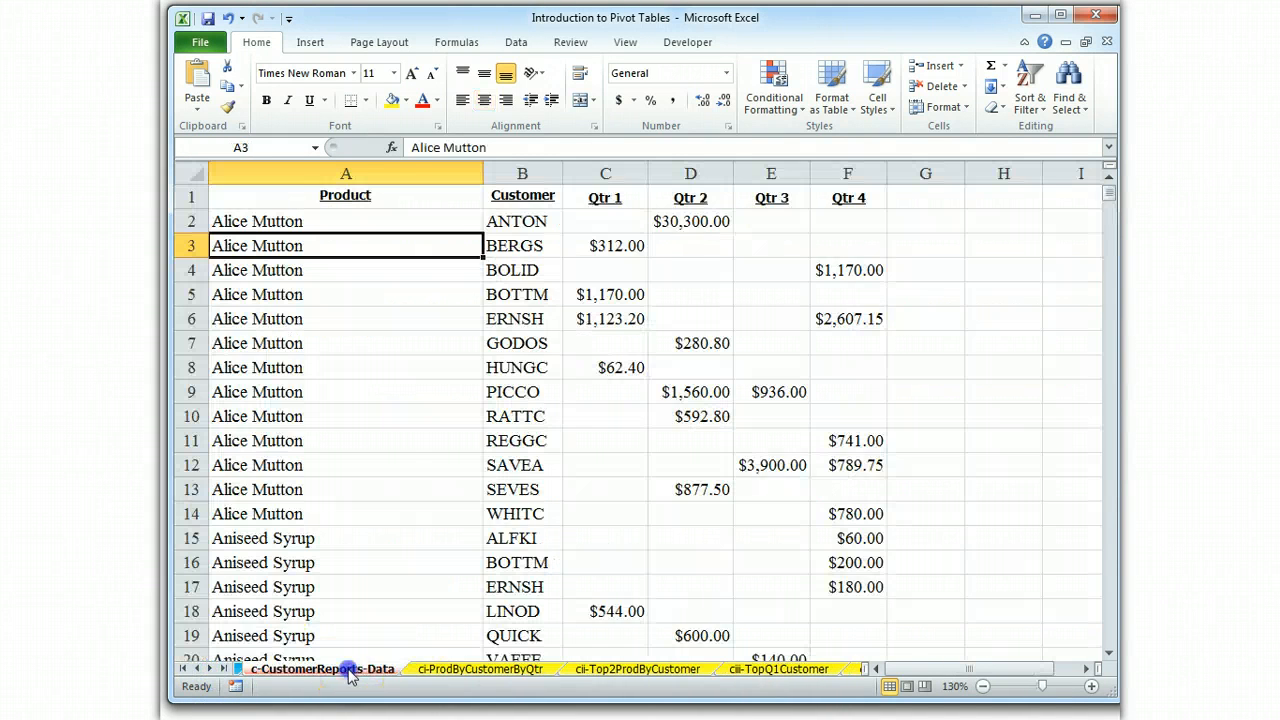
click(310, 42)
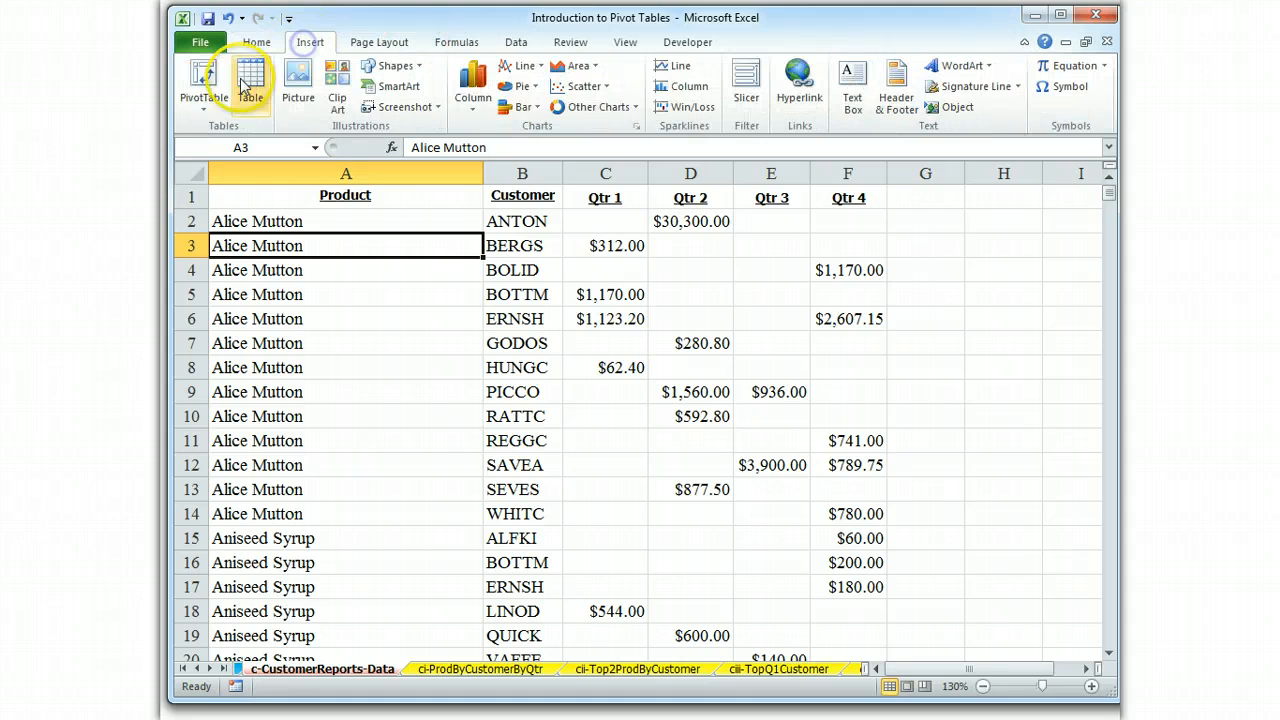
Insert a PivotTable on a new worksheet with Customer, Product and Qtr 2 as row fields
click(204, 84)
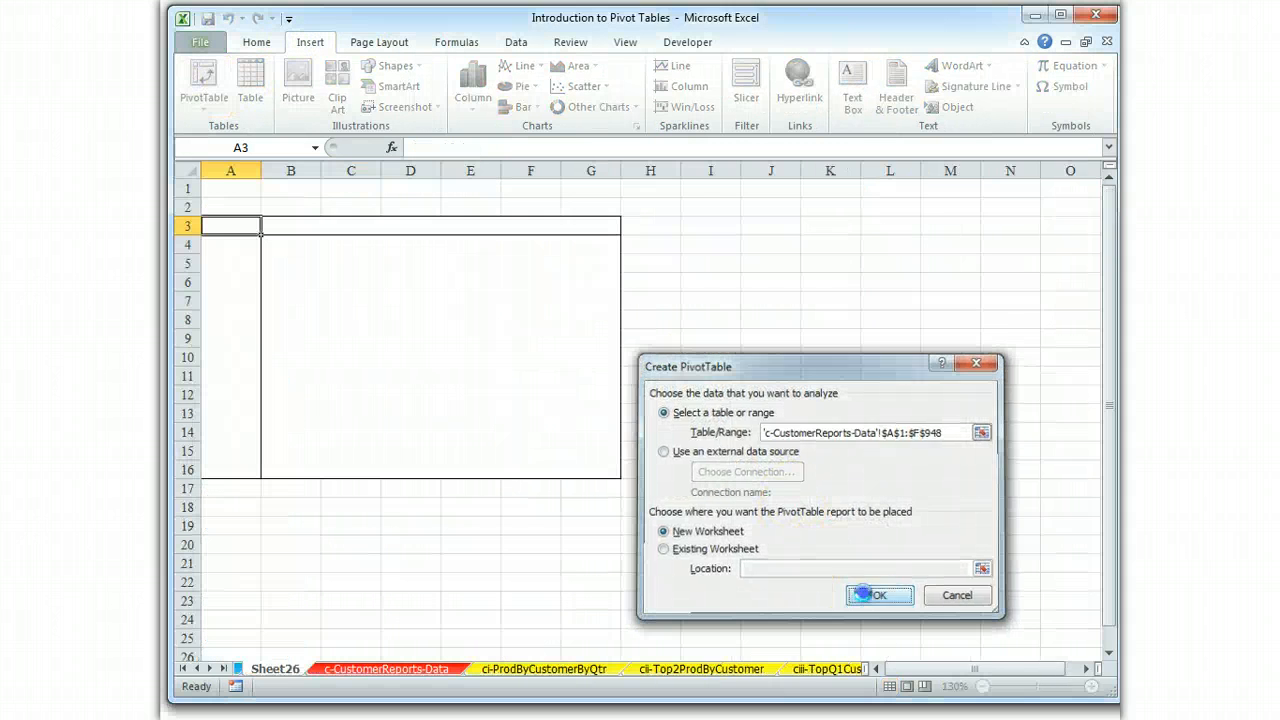
click(876, 596)
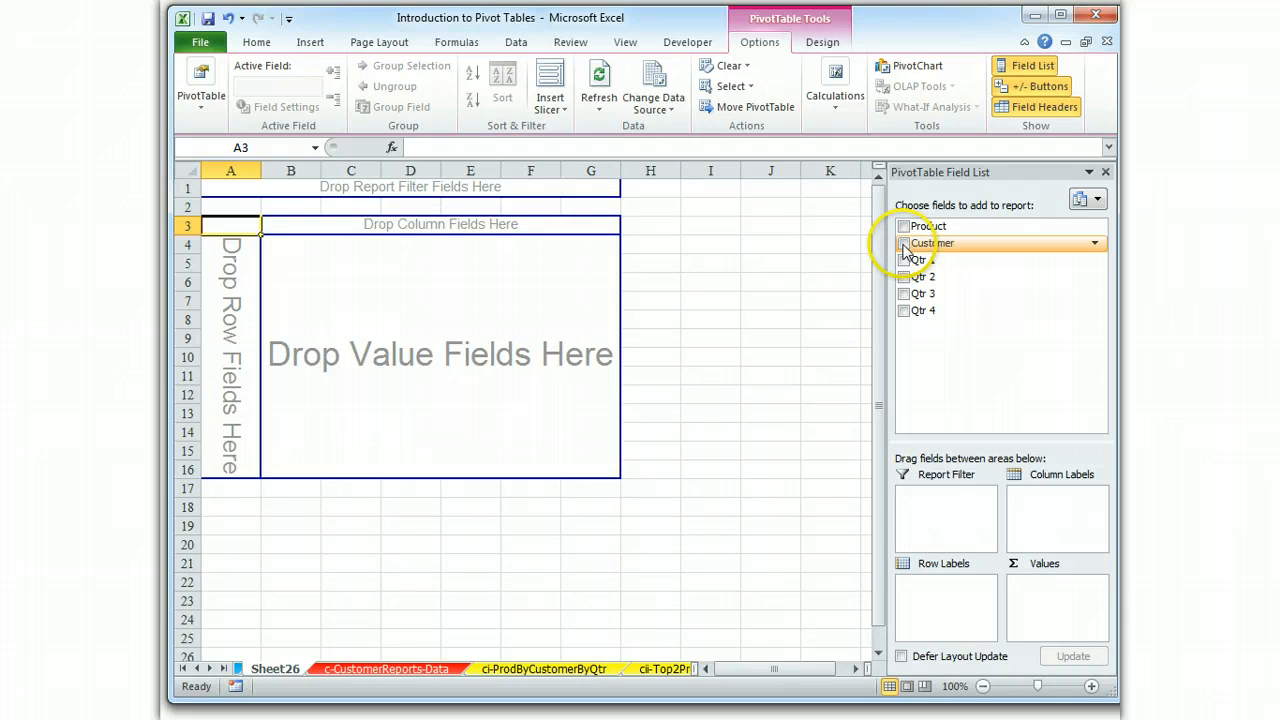
click(904, 244)
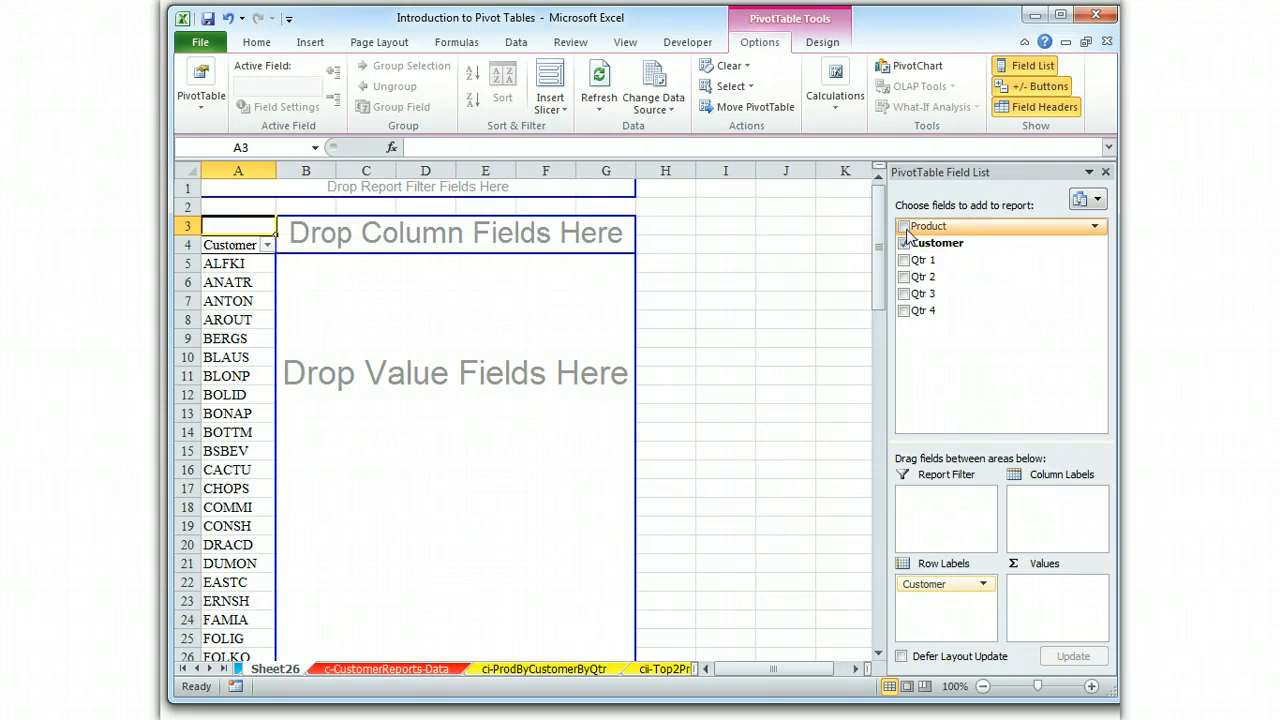
click(904, 224)
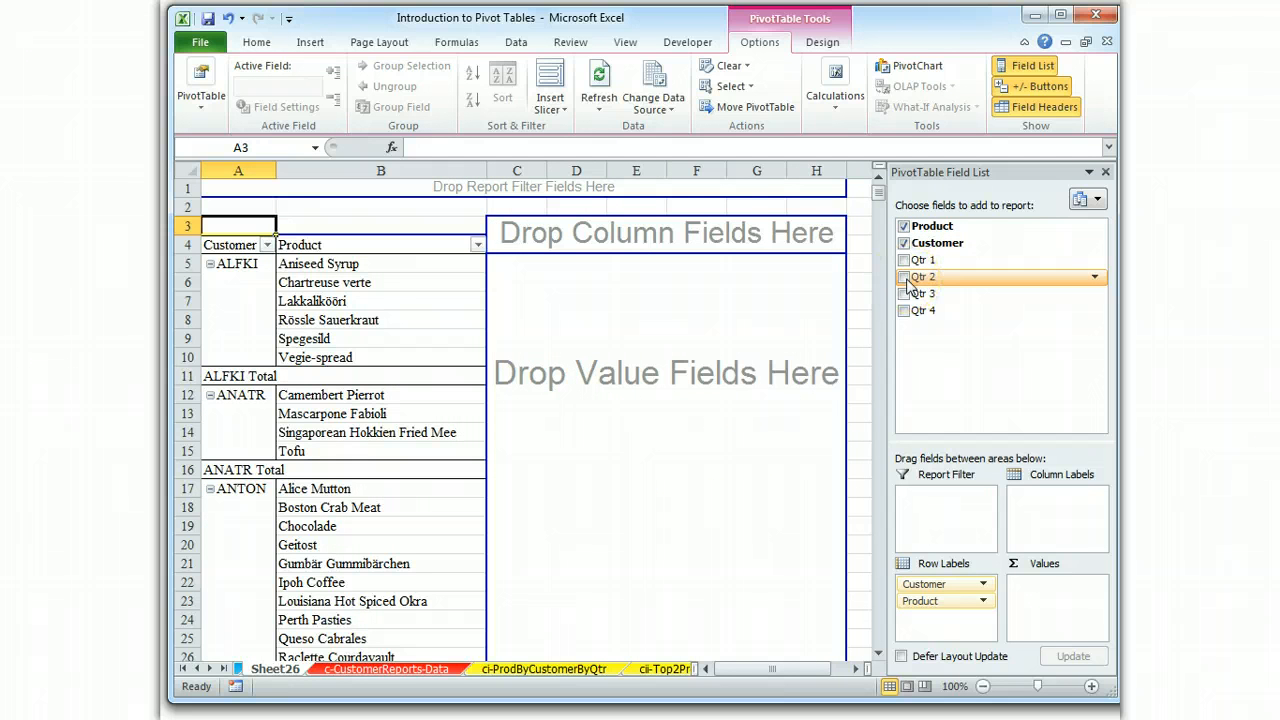
click(904, 276)
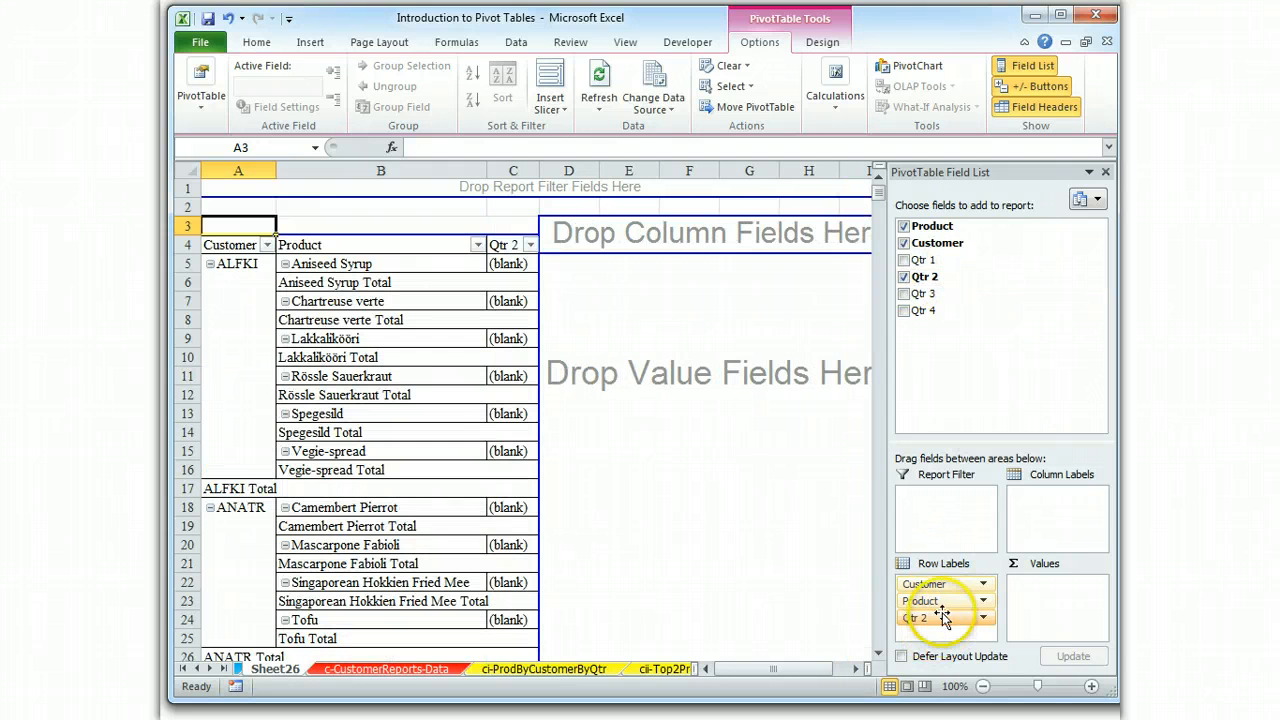
Move Qtr 2 into Values and summarize it as a Sum in Number format
drag(916, 618, 1048, 584)
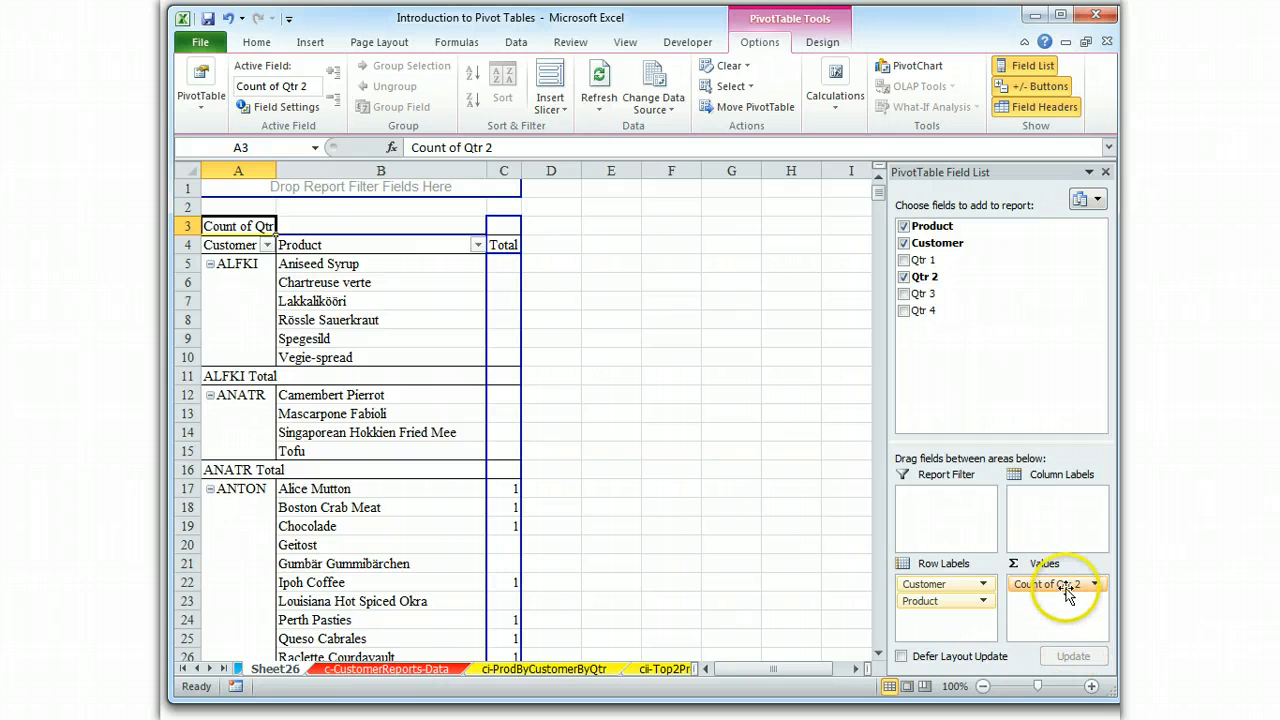
click(1096, 584)
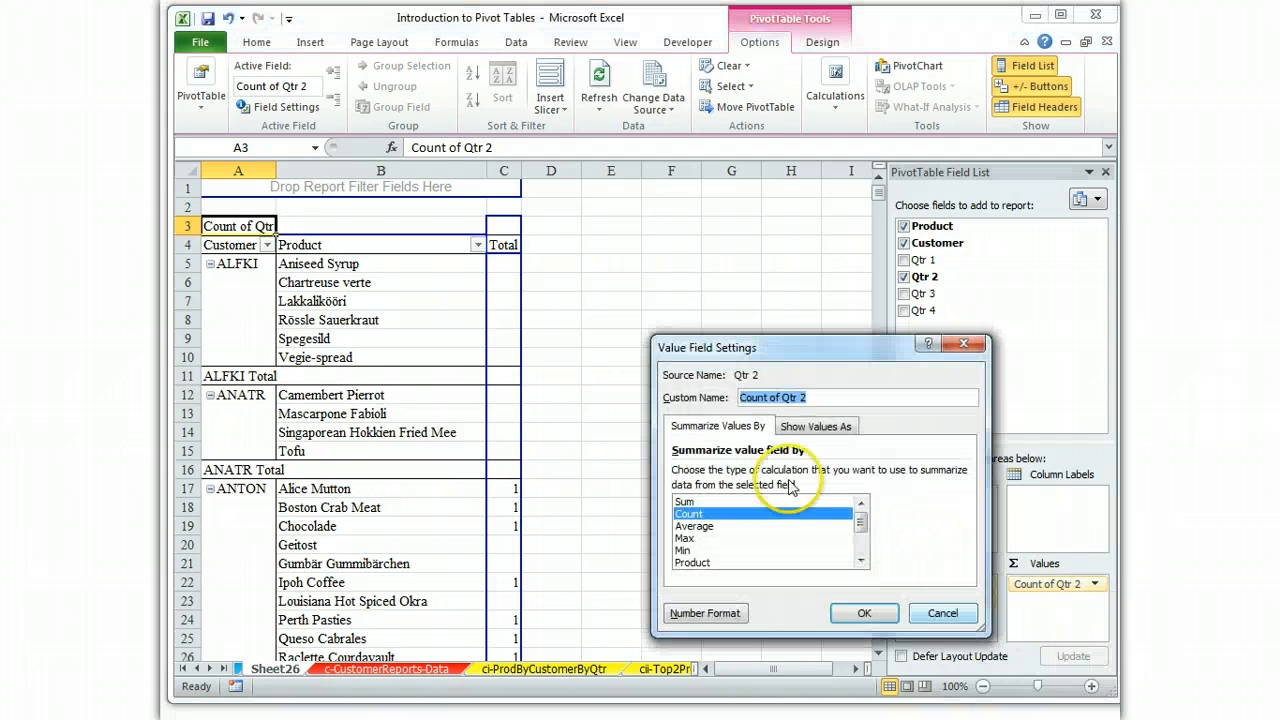
click(684, 500)
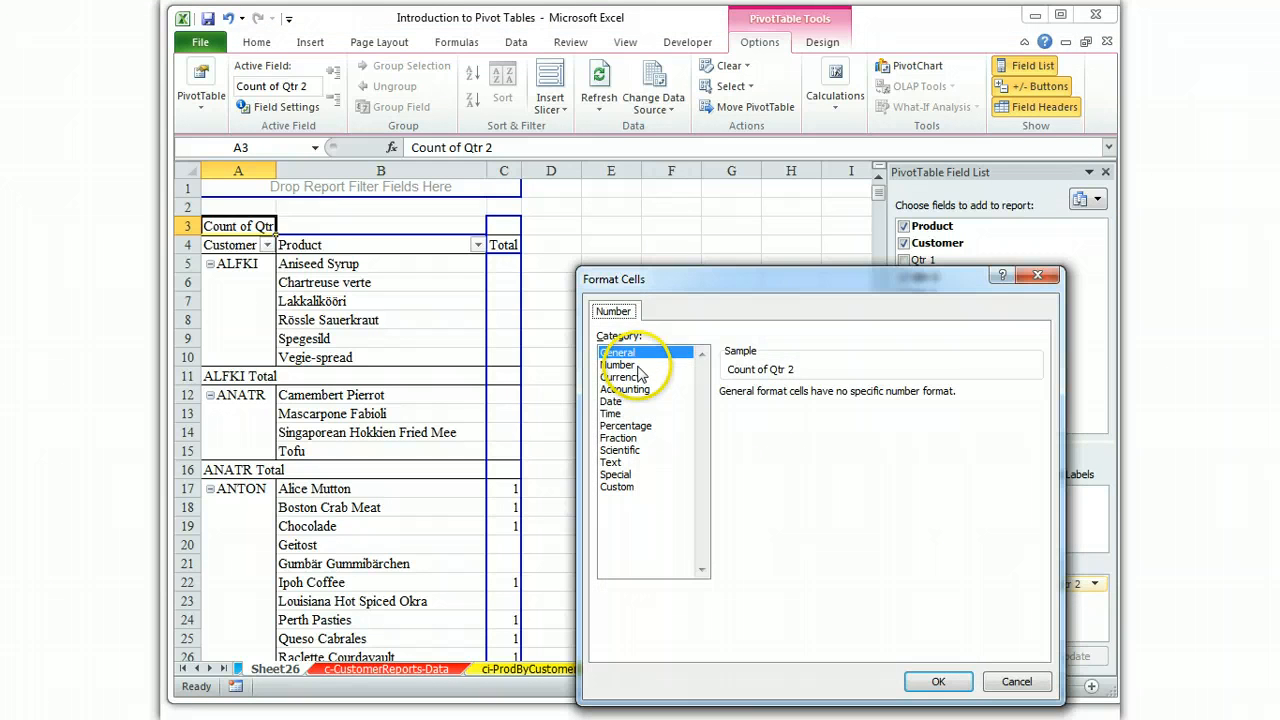
click(618, 364)
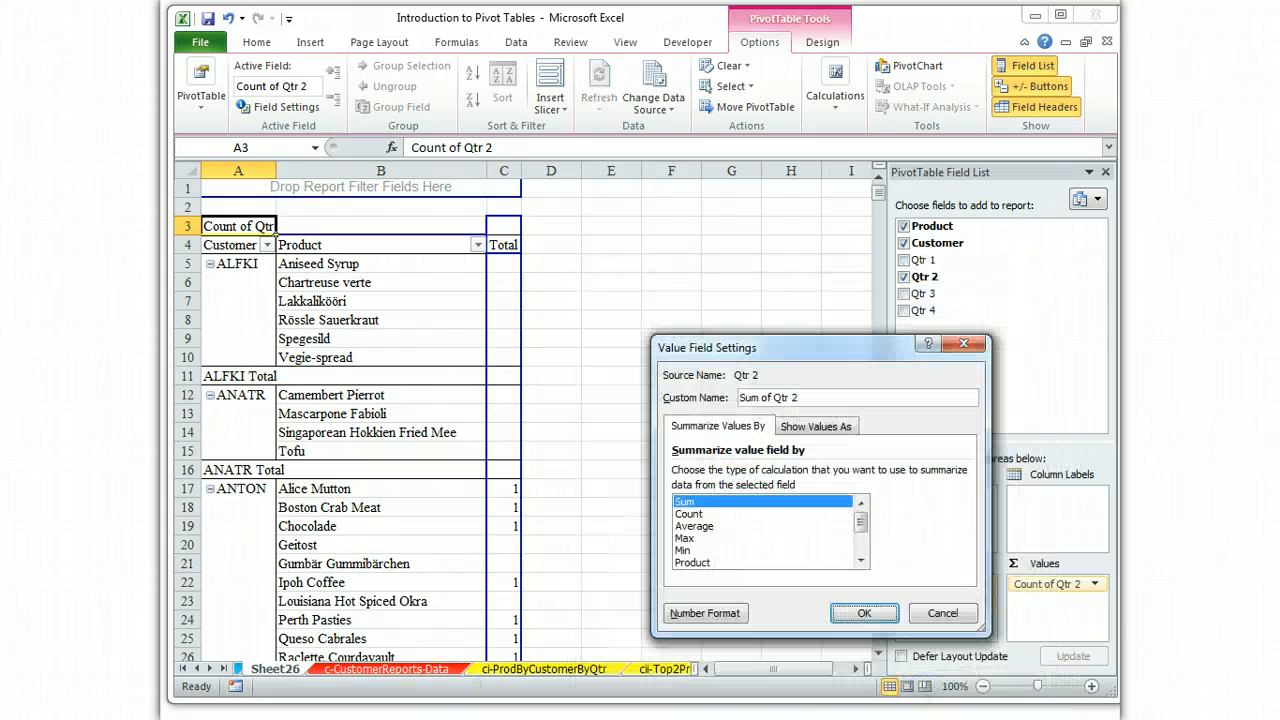
click(864, 612)
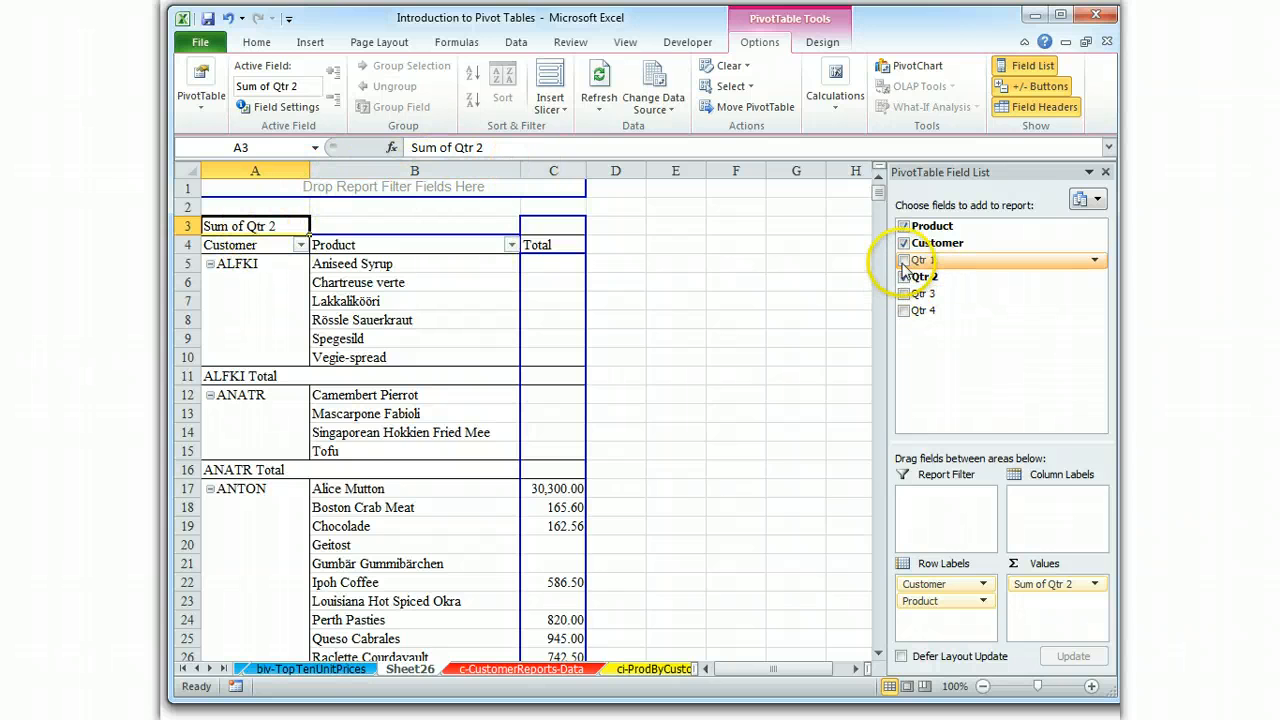
Swap Qtr 2 for Qtr 1 and summarize Qtr 1 as a Sum in Number format
click(904, 260)
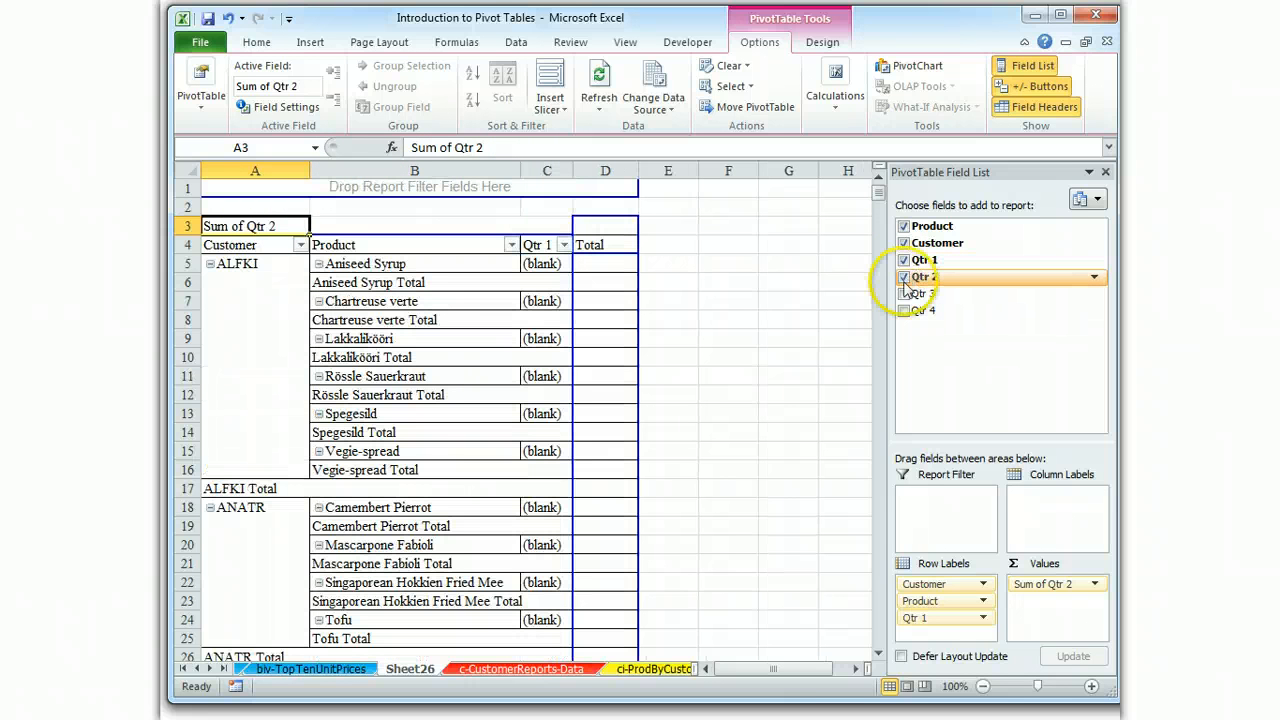
click(904, 276)
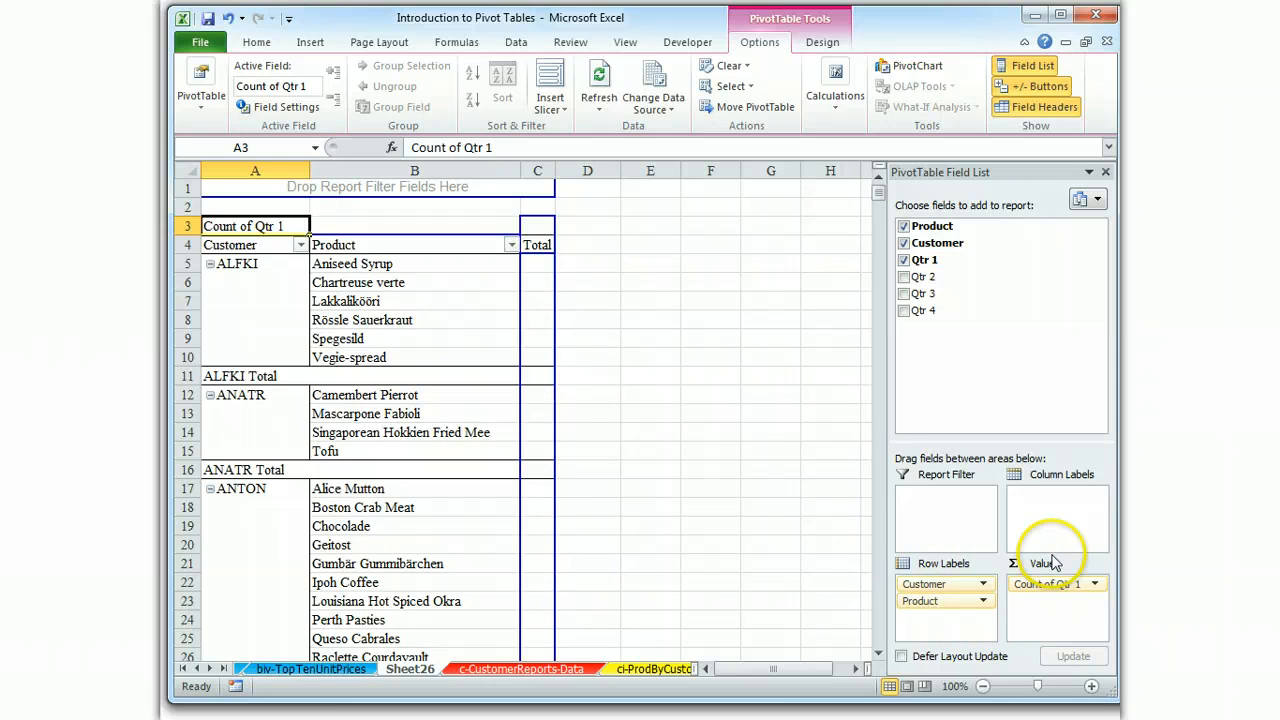
click(1050, 584)
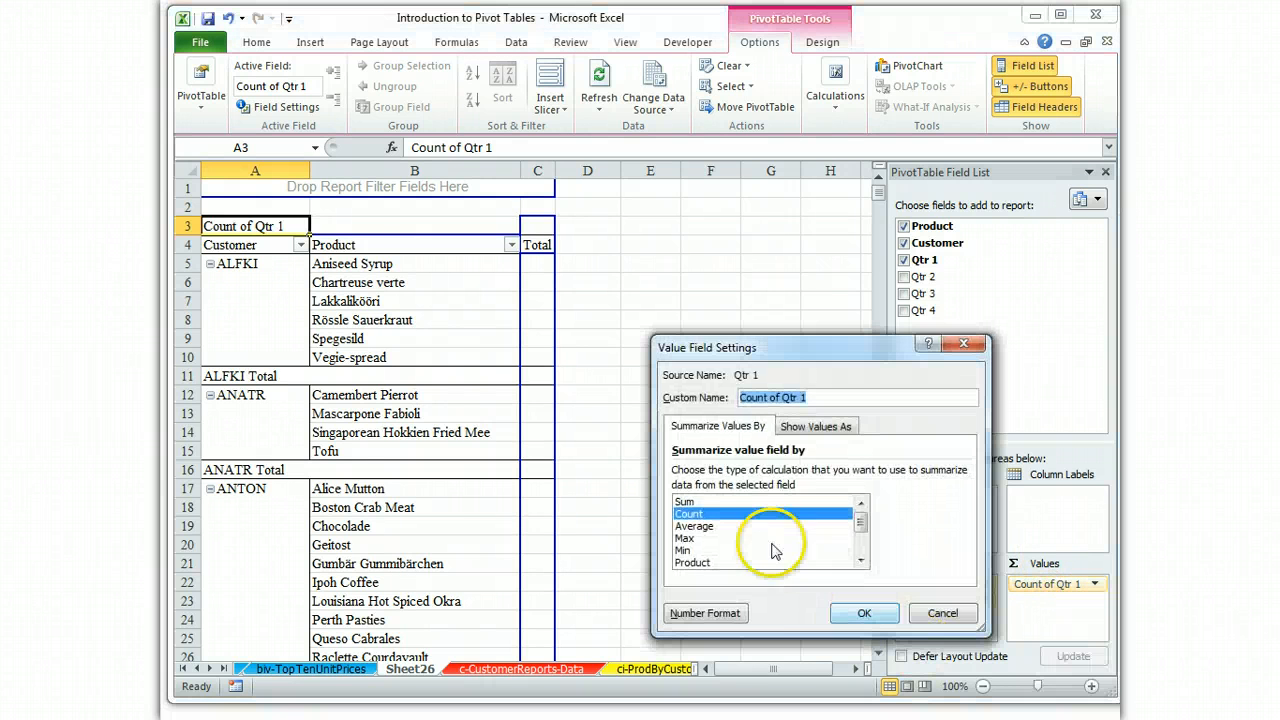
click(704, 612)
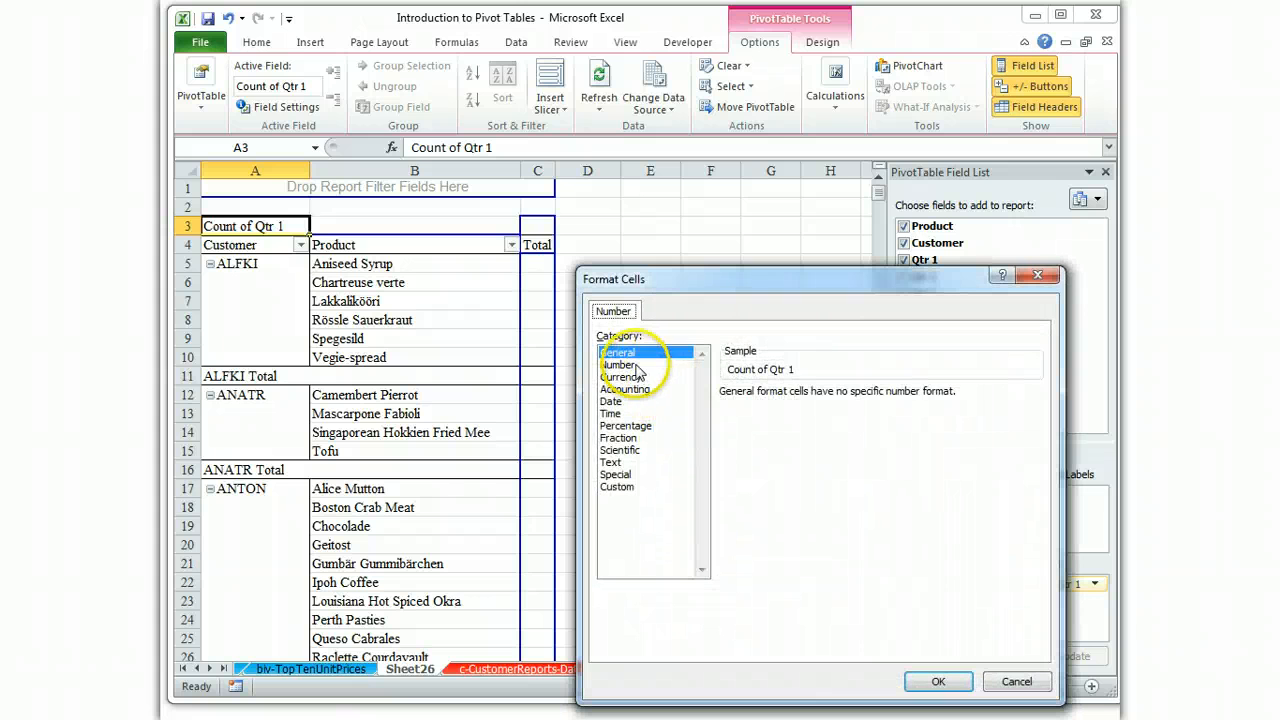
click(620, 364)
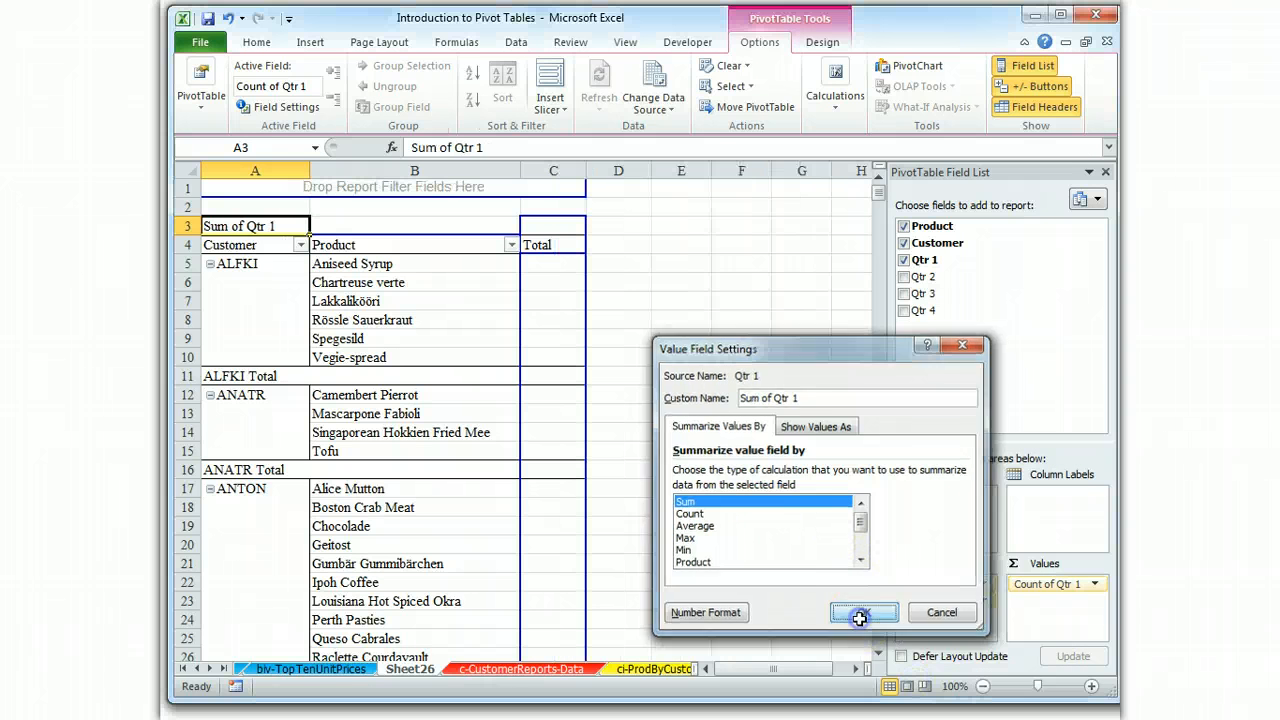
click(864, 612)
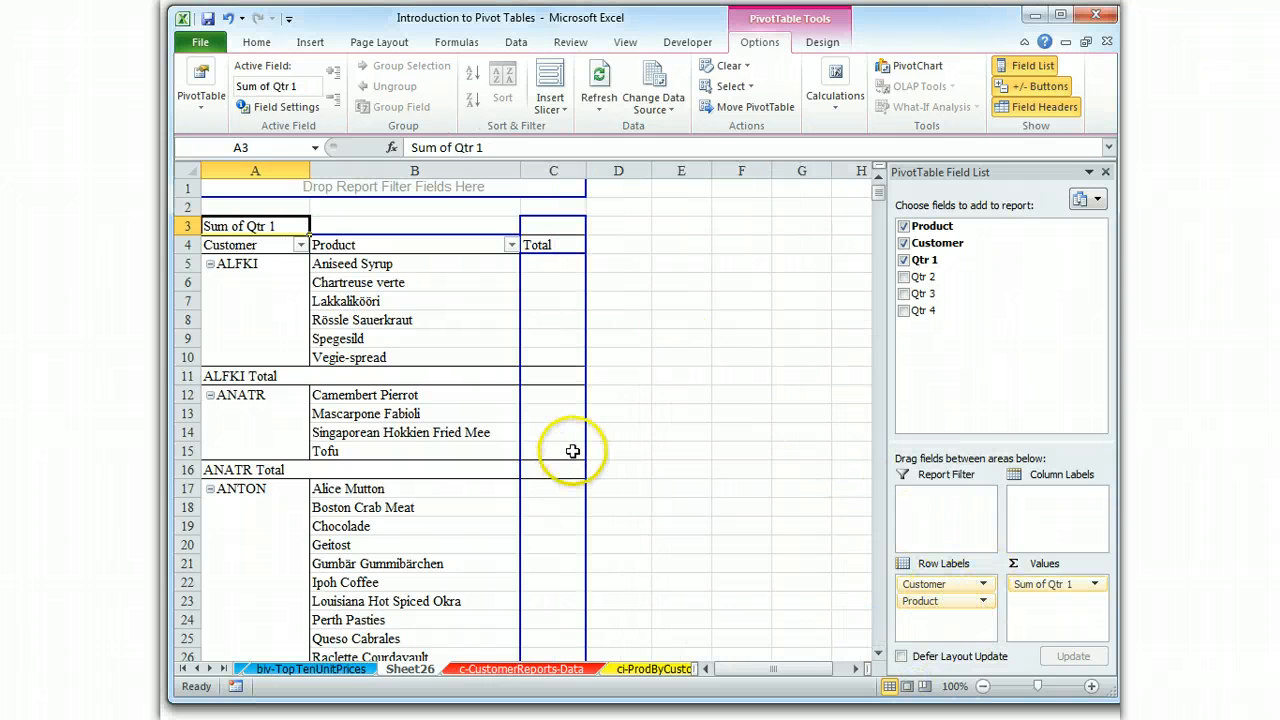
mouse_move(582, 458)
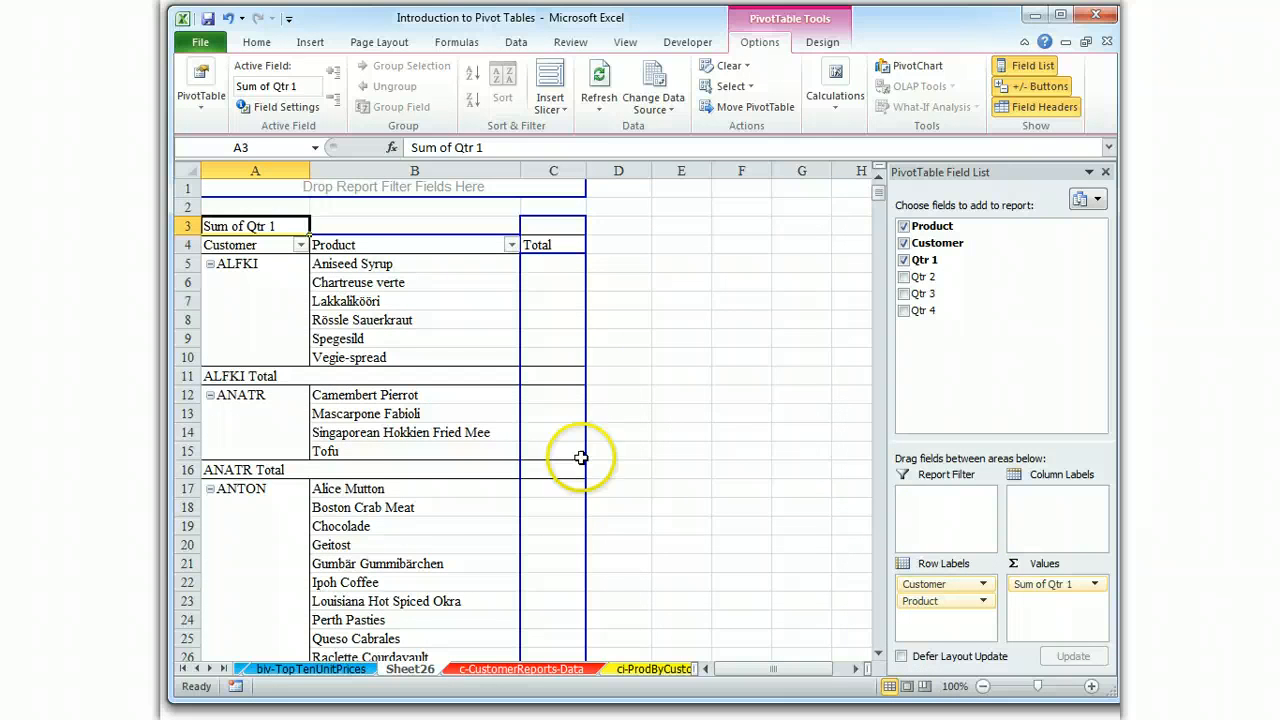
mouse_move(620, 472)
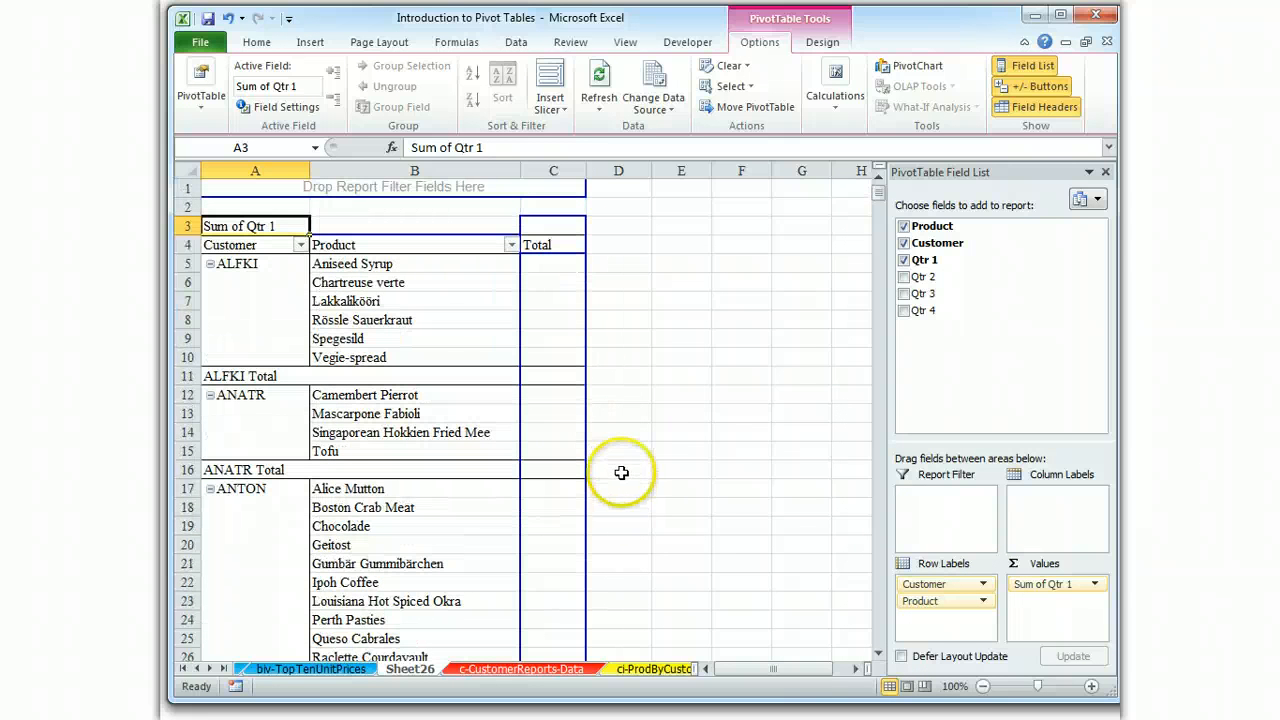
mouse_move(310, 264)
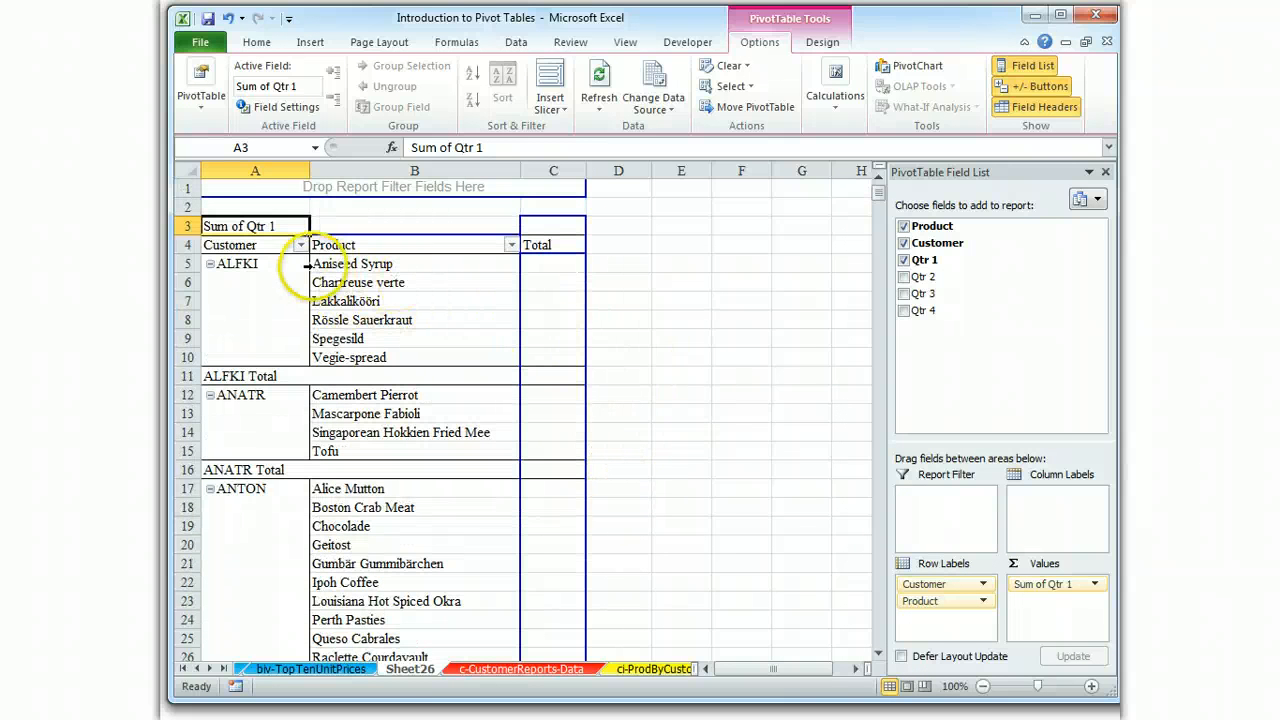
Apply a Top 1 value filter on Customer by Sum of Qtr 1, leaving only RATTC
click(300, 244)
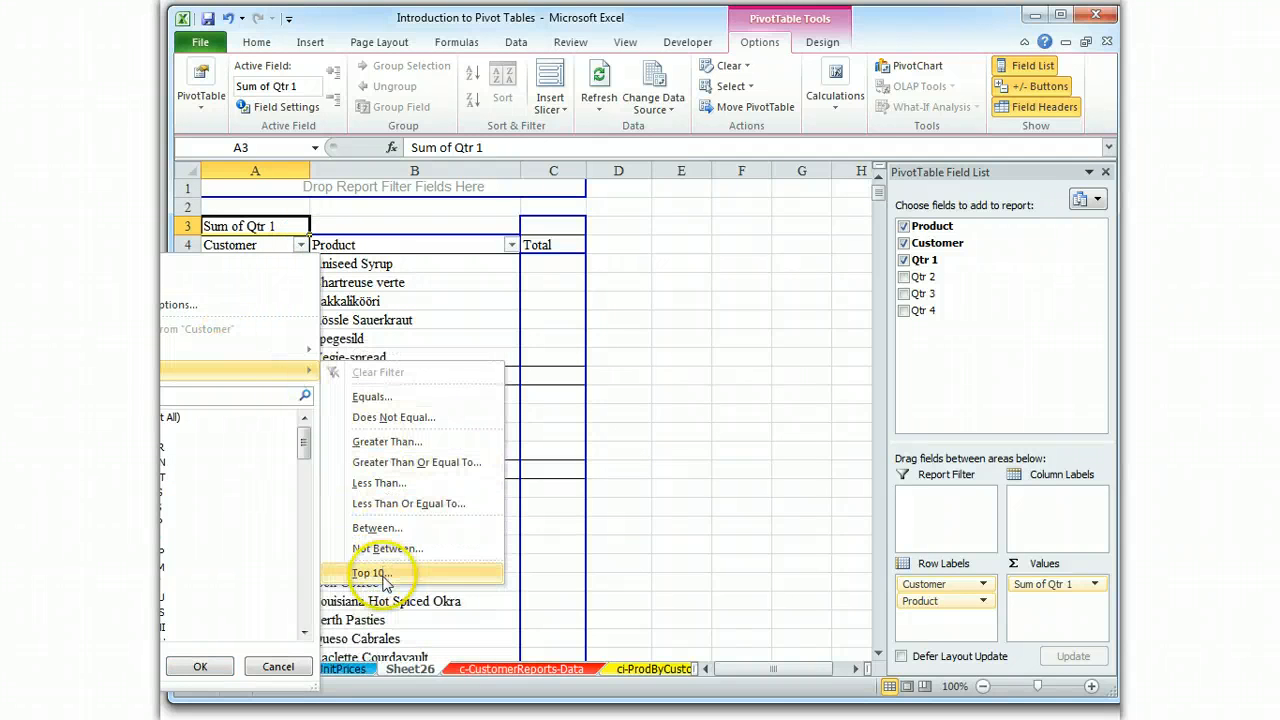
click(370, 572)
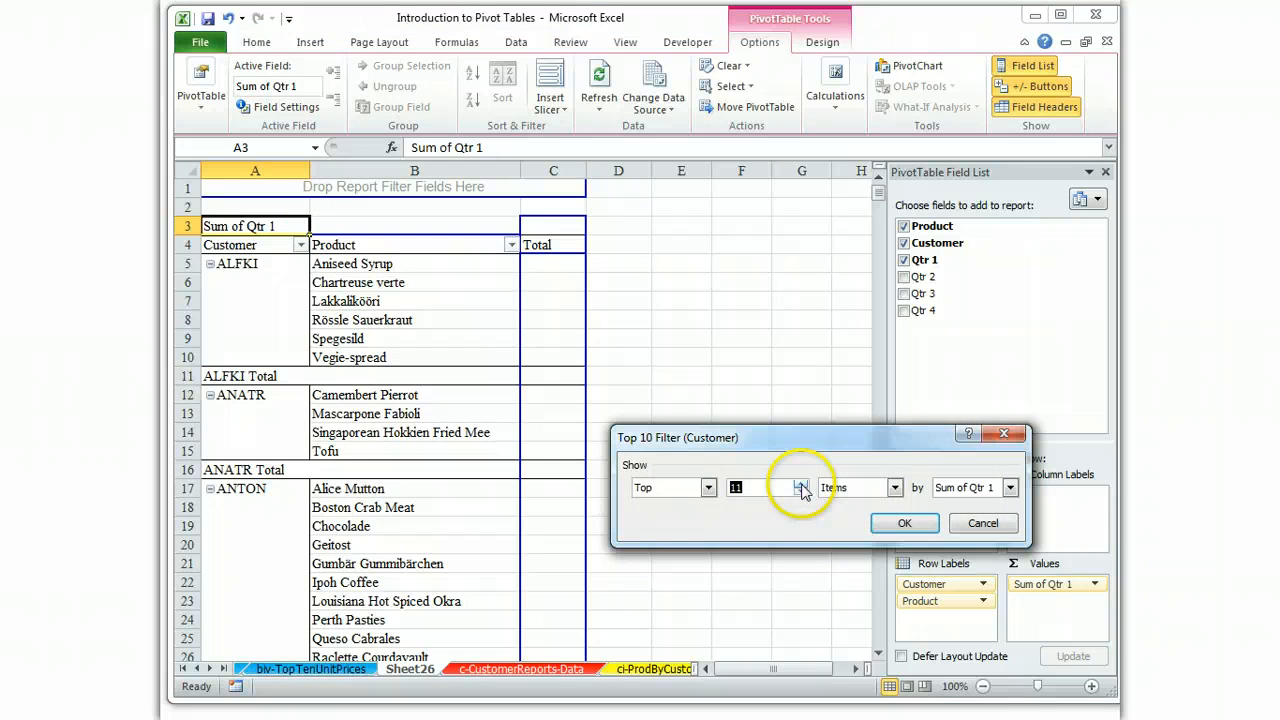
click(802, 492)
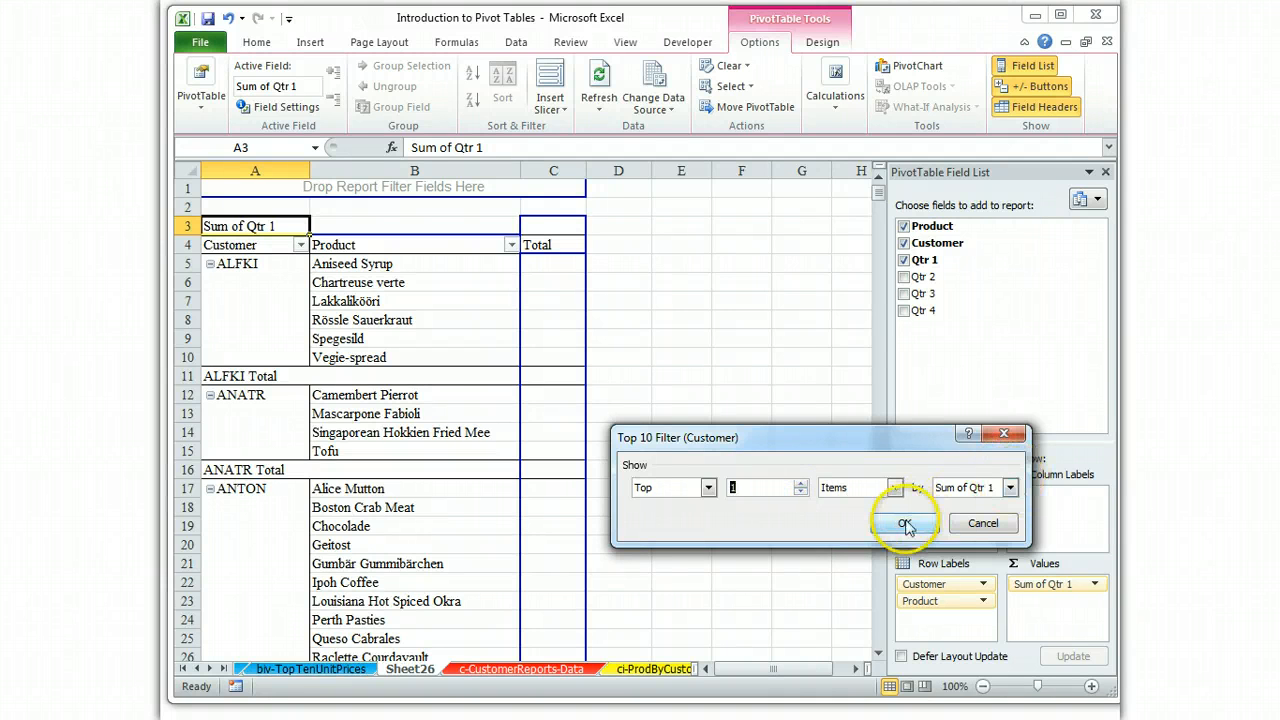
click(904, 524)
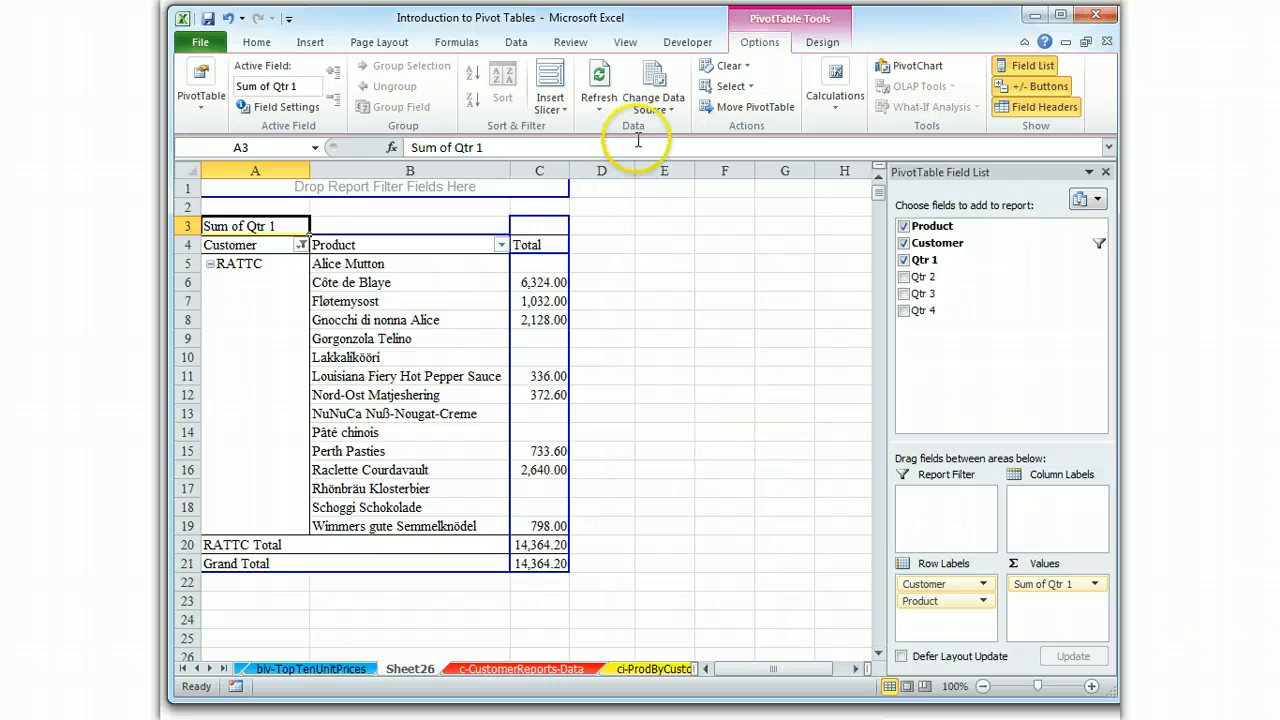
Bold the RATTC pivot table's headings and totals from the Home ribbon
click(256, 42)
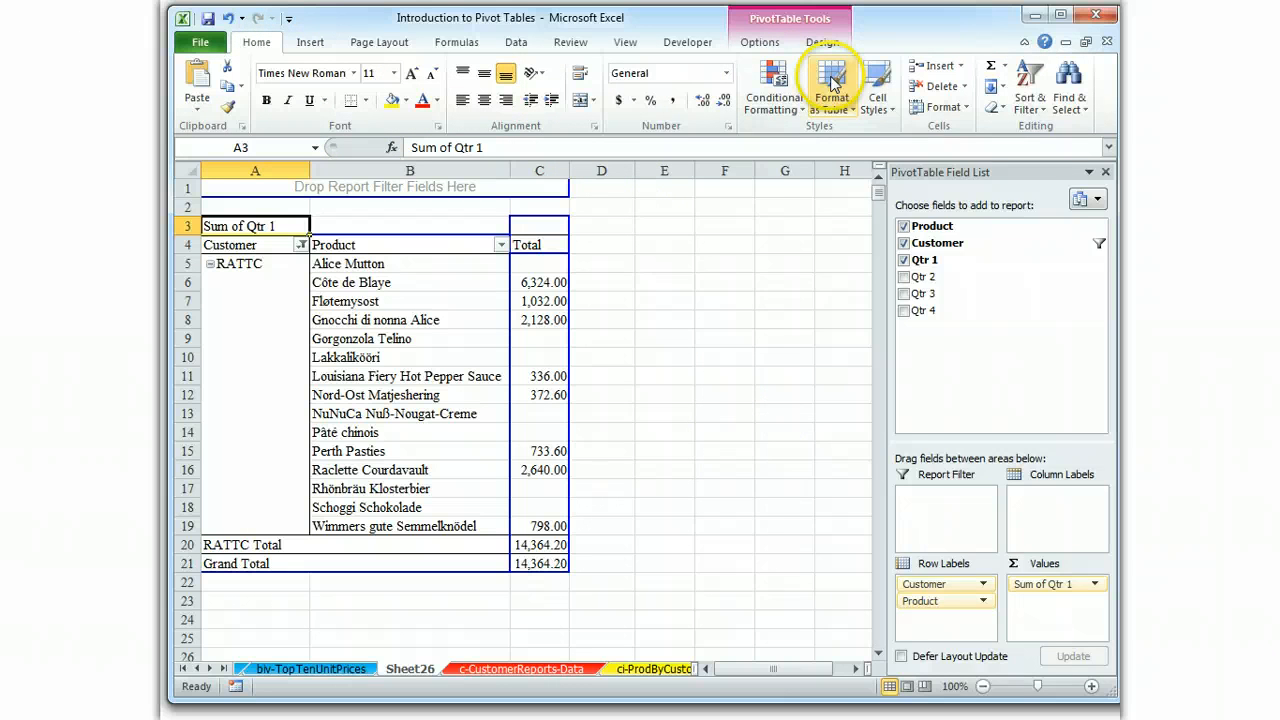
click(832, 88)
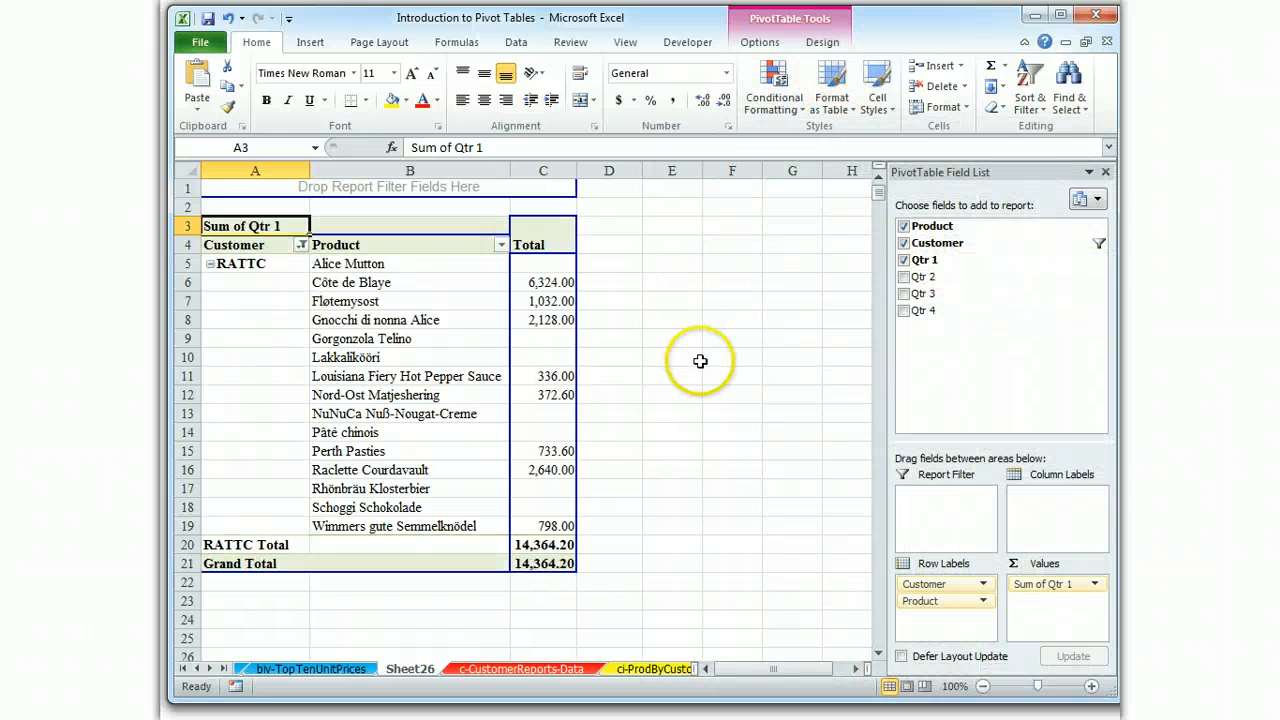
mouse_move(532, 628)
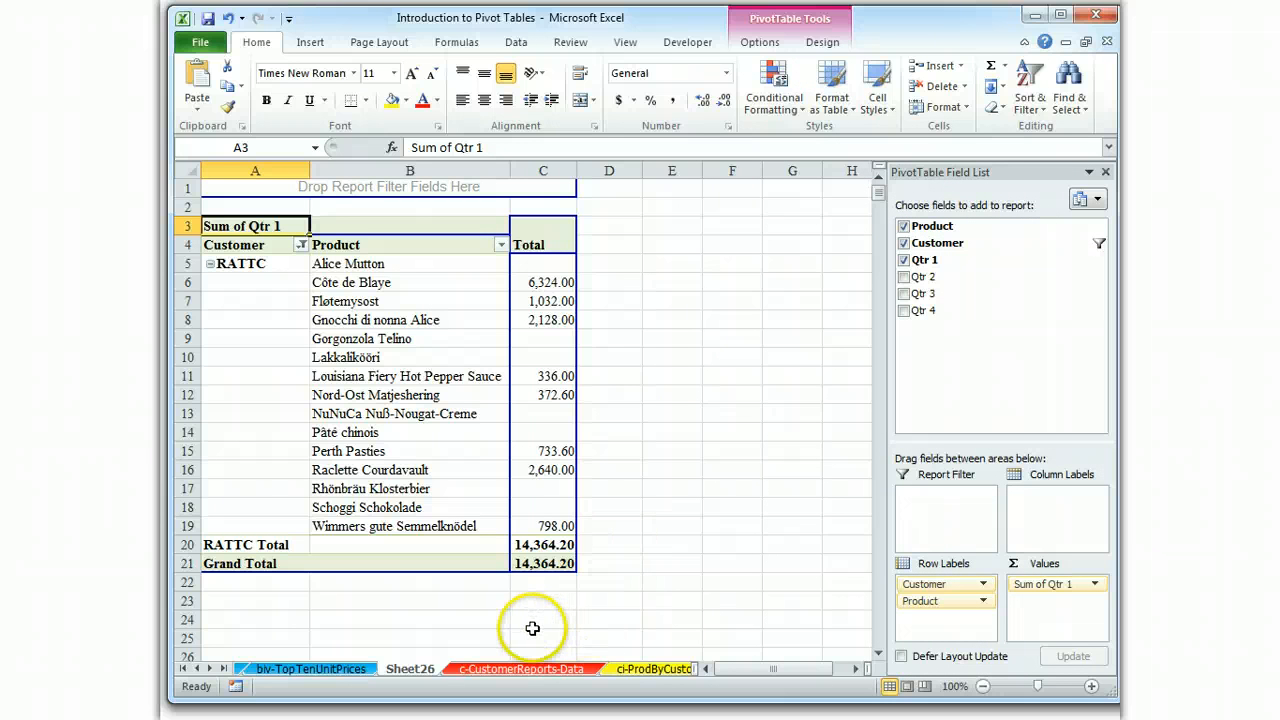
mouse_move(216, 710)
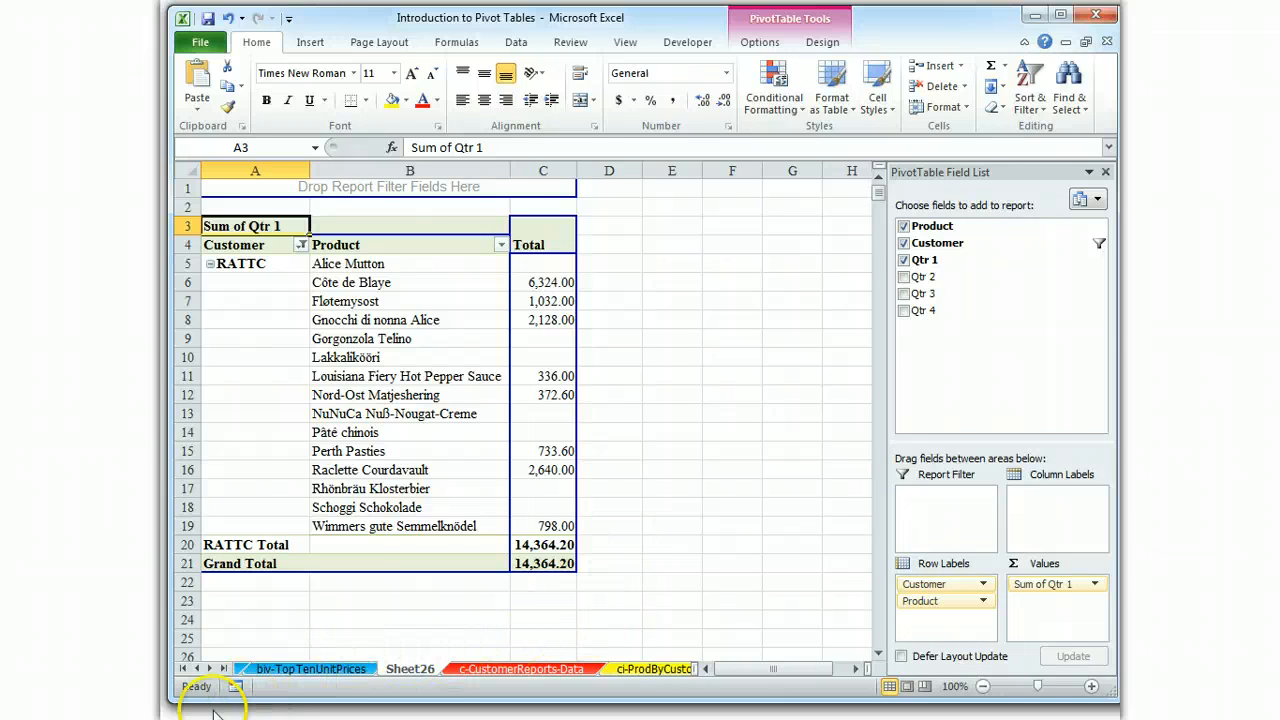